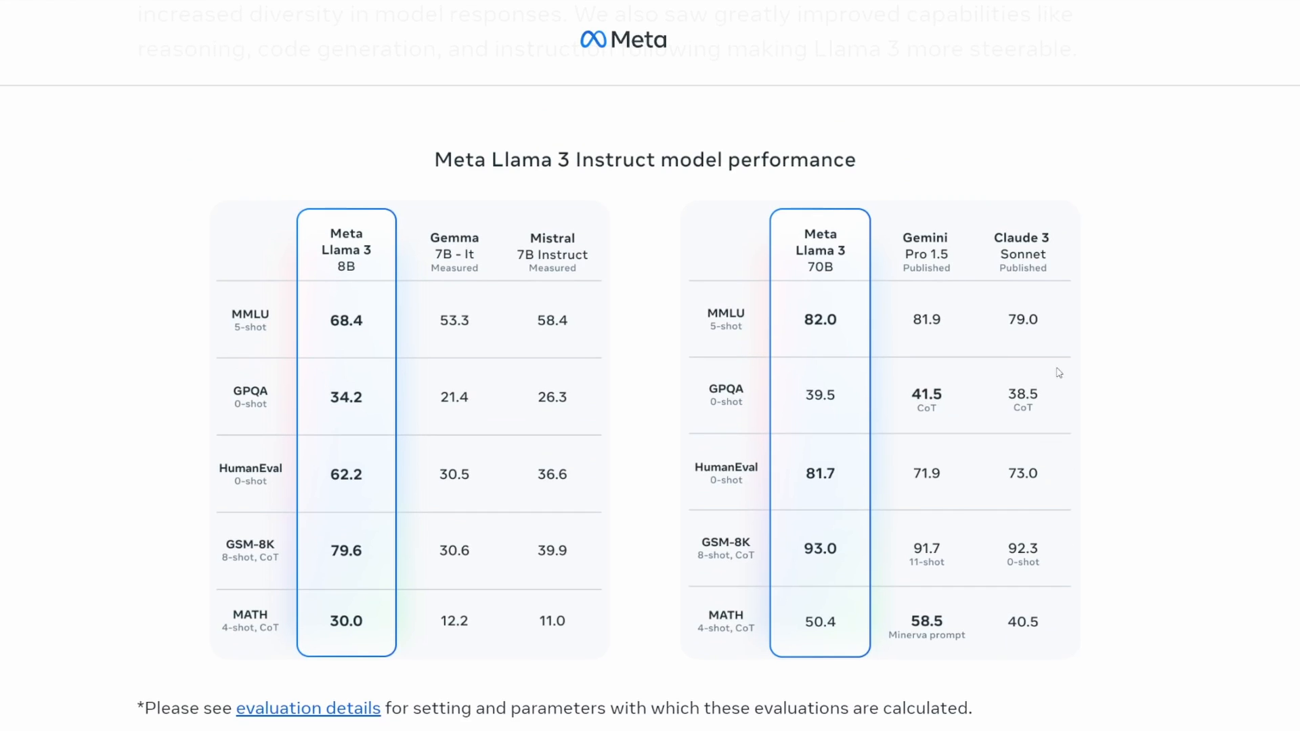
# Scroll the Llama 3 announcement past the benchmark tables to the human evaluation win-rate chart
pyautogui.scroll(-3)
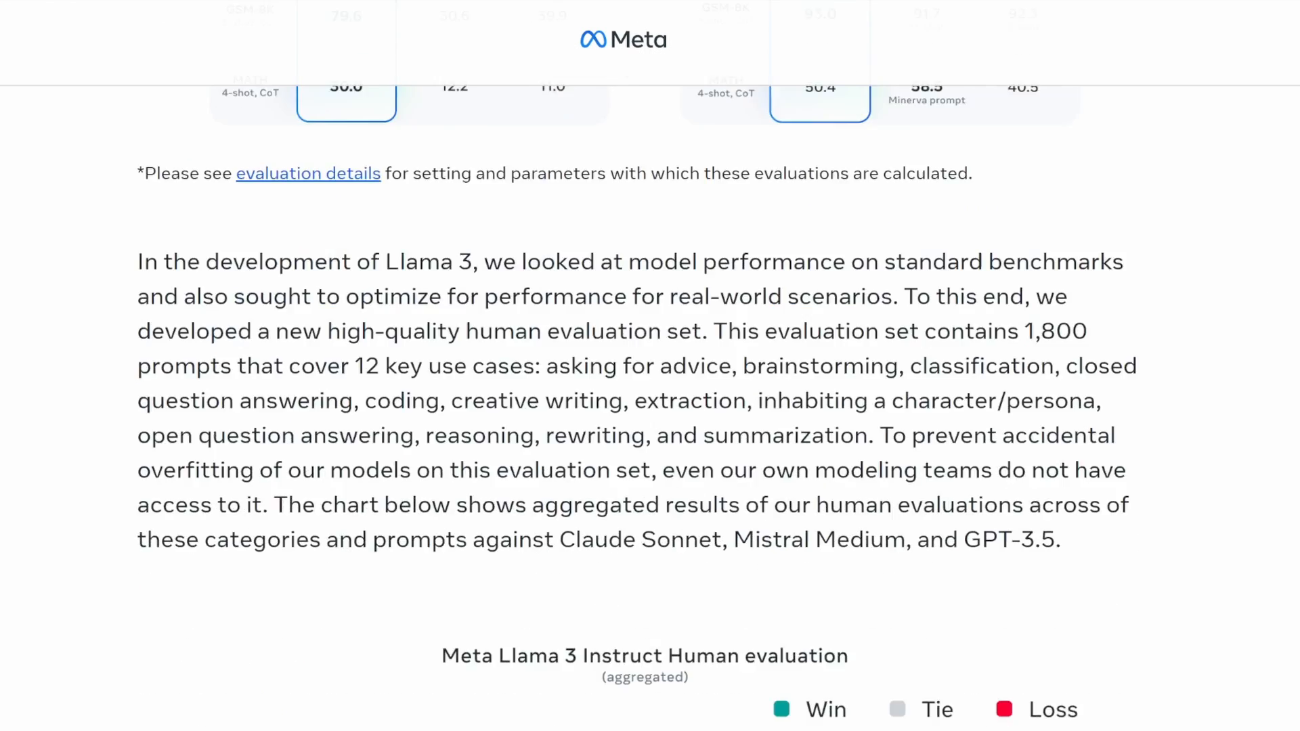
pyautogui.scroll(-3)
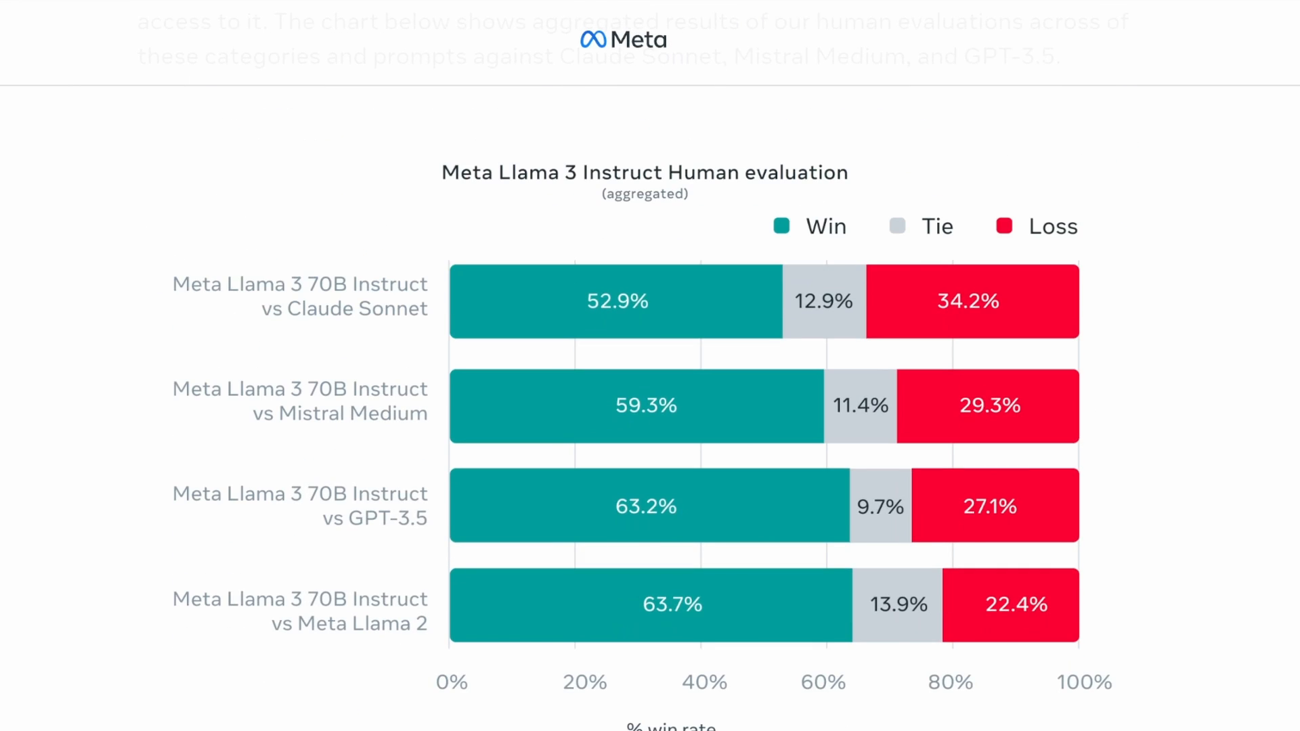
pyautogui.scroll(-3)
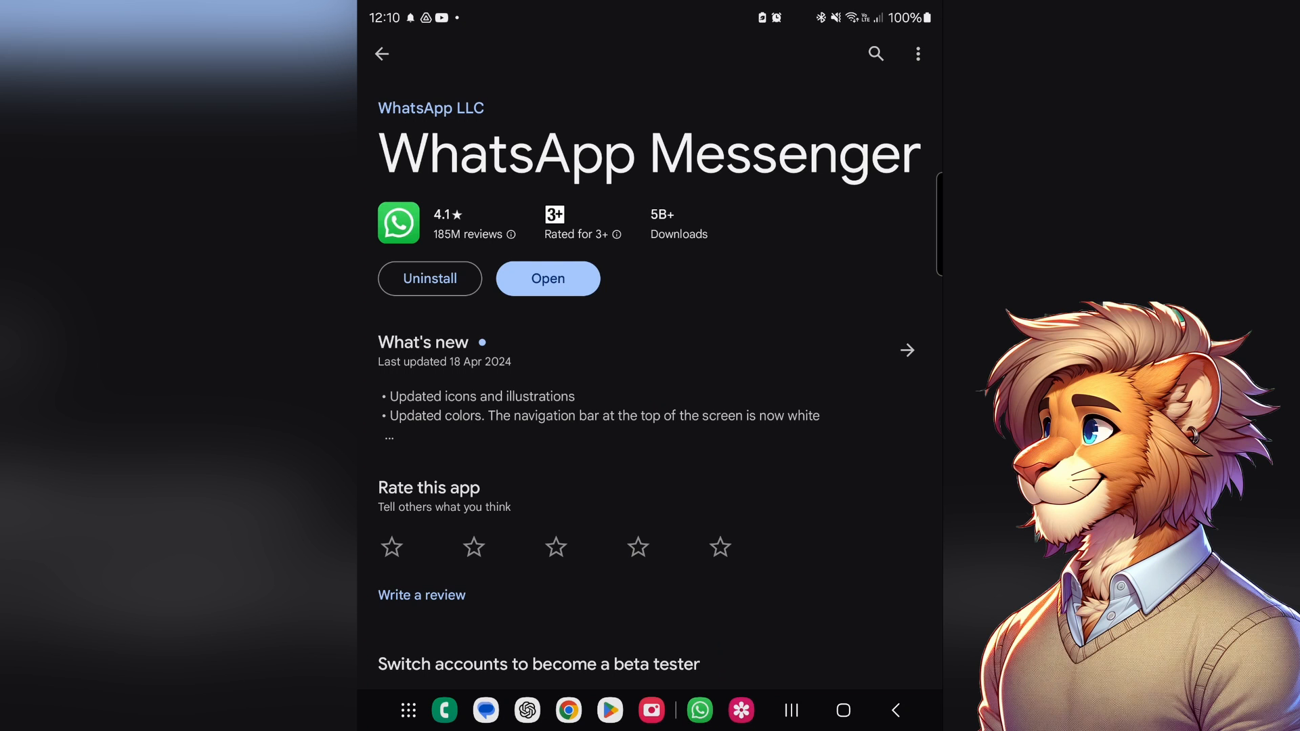
# Launch the installed WhatsApp Messenger from its store page to reach the chat list
pyautogui.click(547, 278)
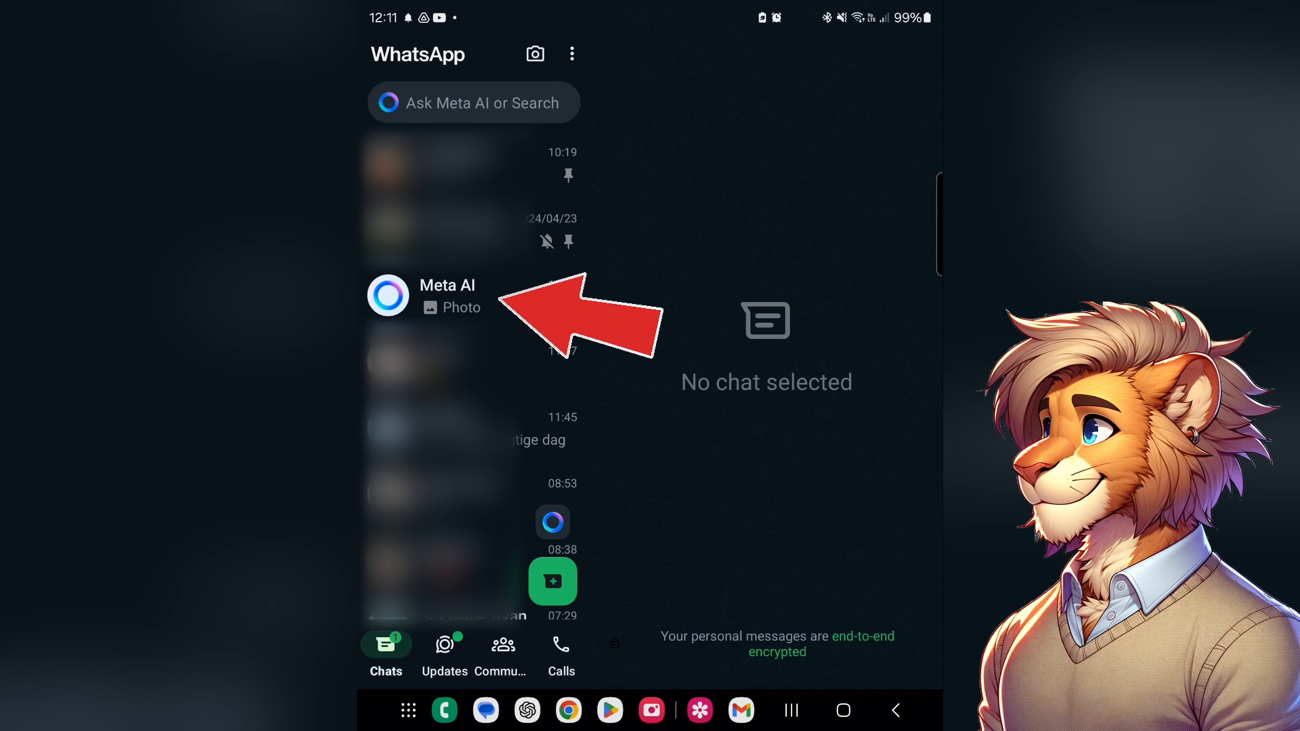
# Send 'Hello' in the Meta AI chat and receive its greeting with suggested prompts
pyautogui.click(446, 295)
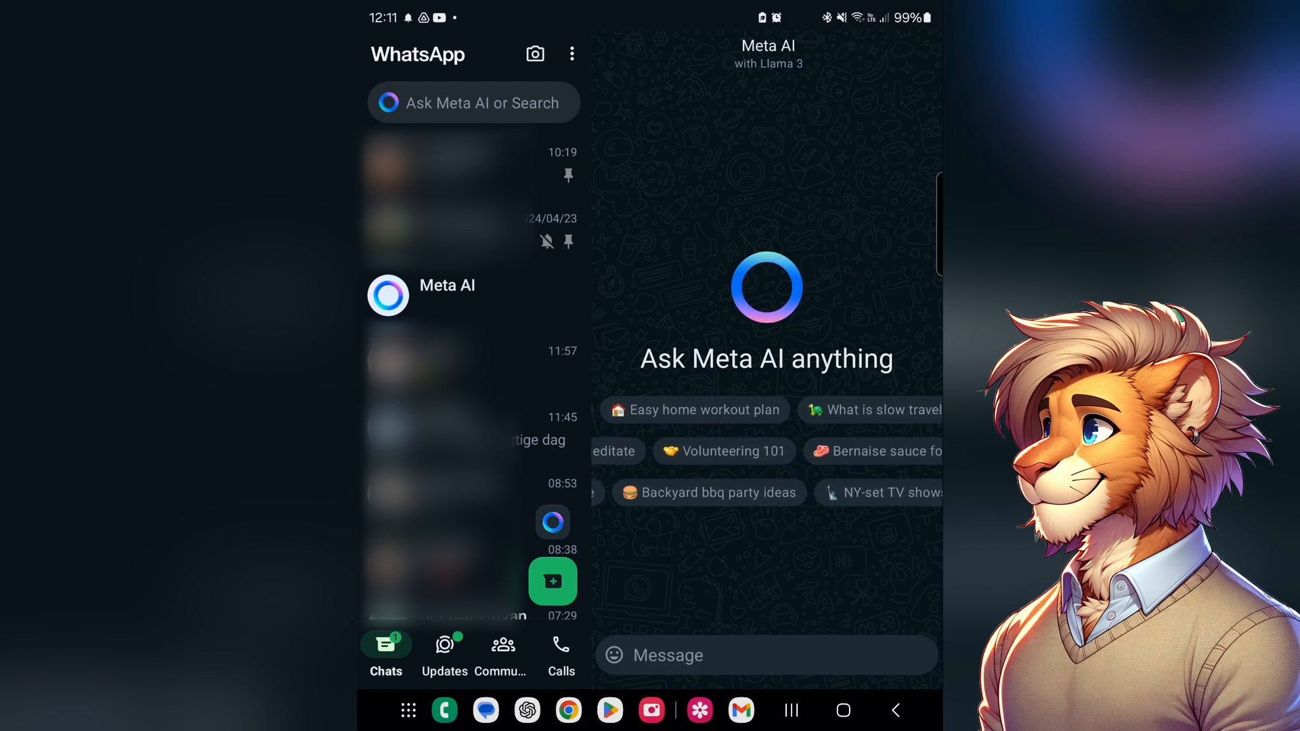
pyautogui.click(765, 654)
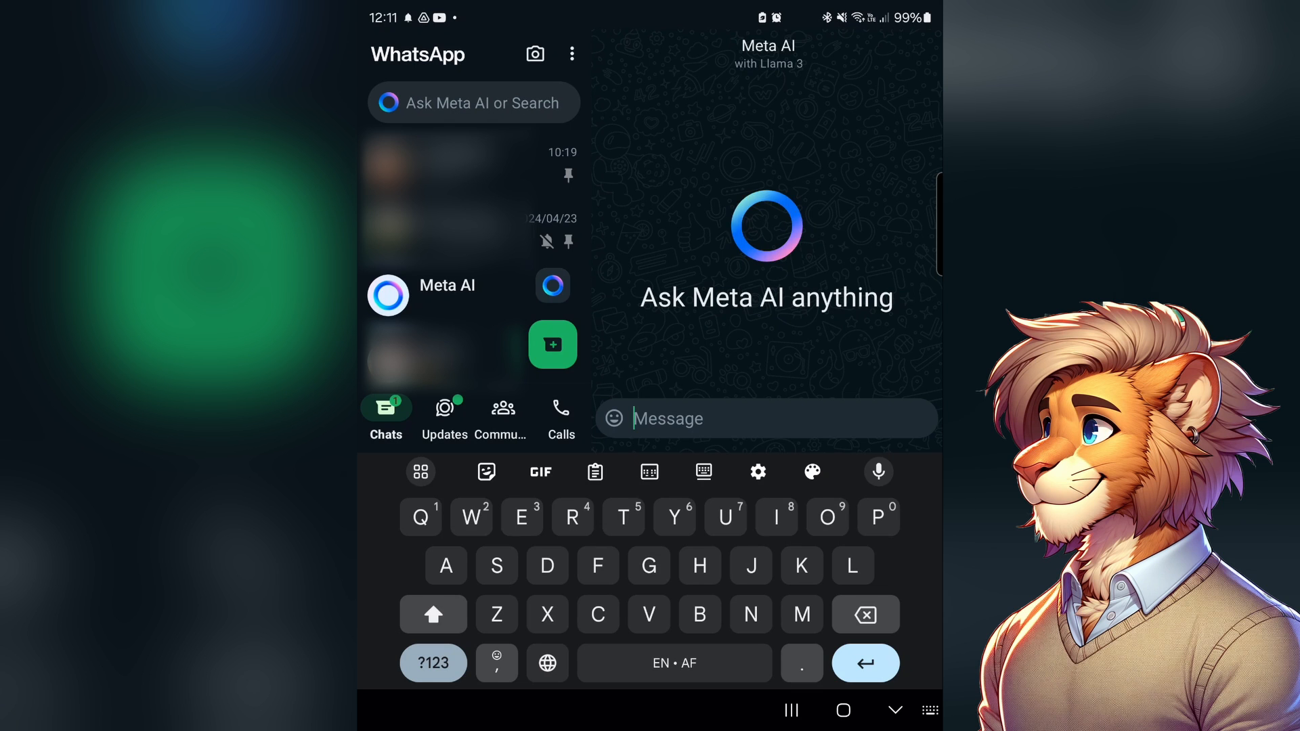
pyautogui.write('Hello')
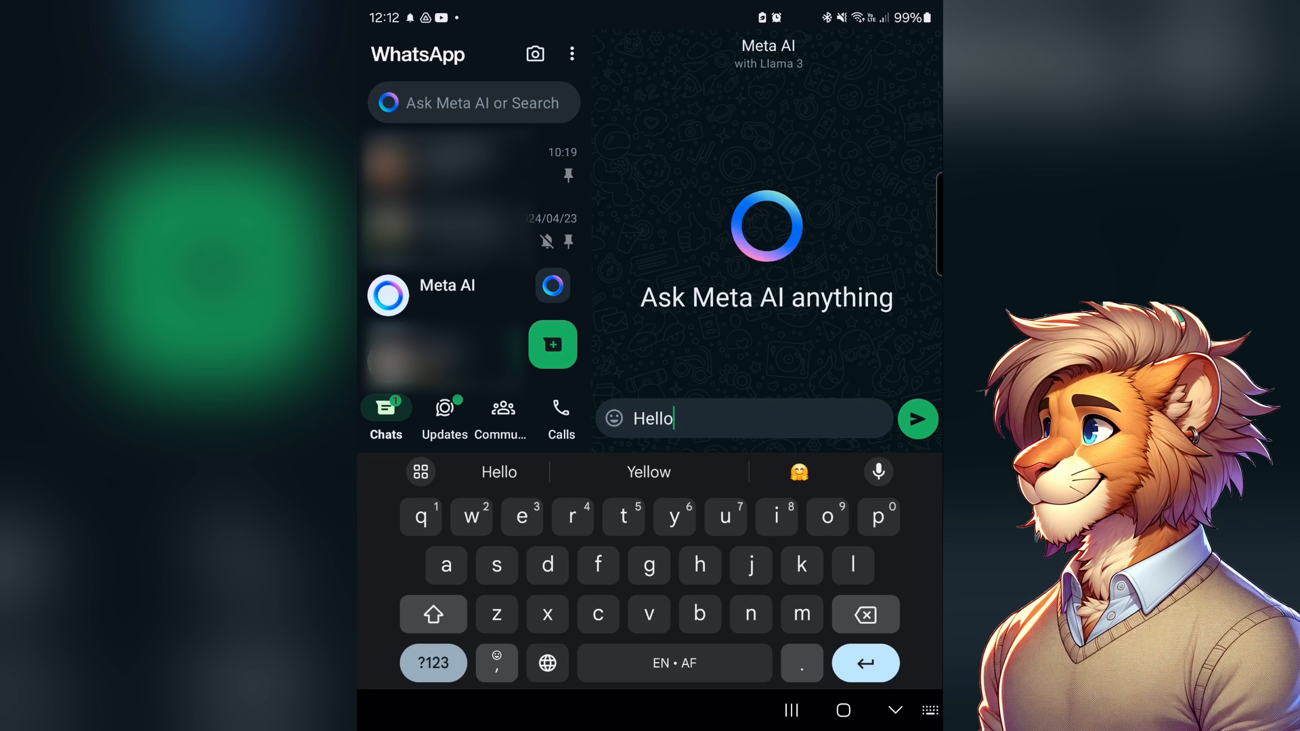
pyautogui.click(917, 419)
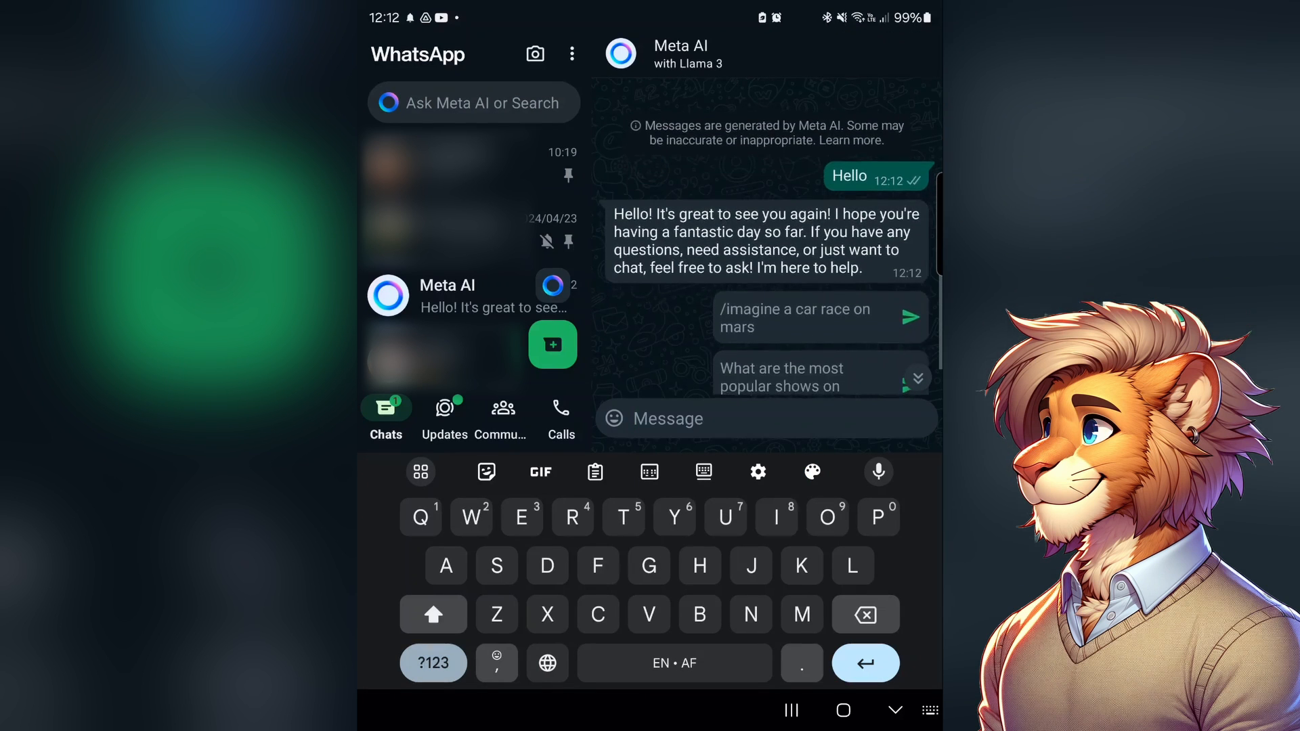
pyautogui.scroll(3)
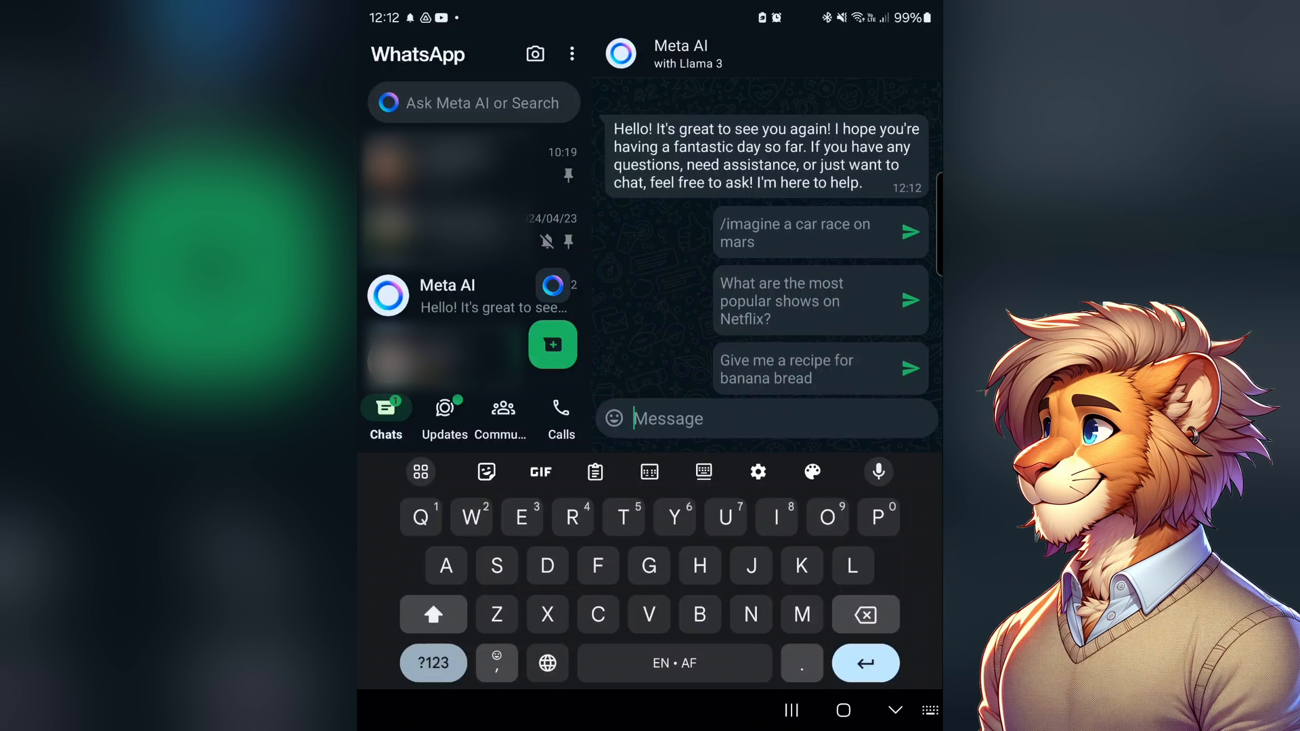
# Send 'Write a song about AI' and read Meta AI's full song down to the outro
pyautogui.click(738, 418)
pyautogui.write('Write a song about AI')
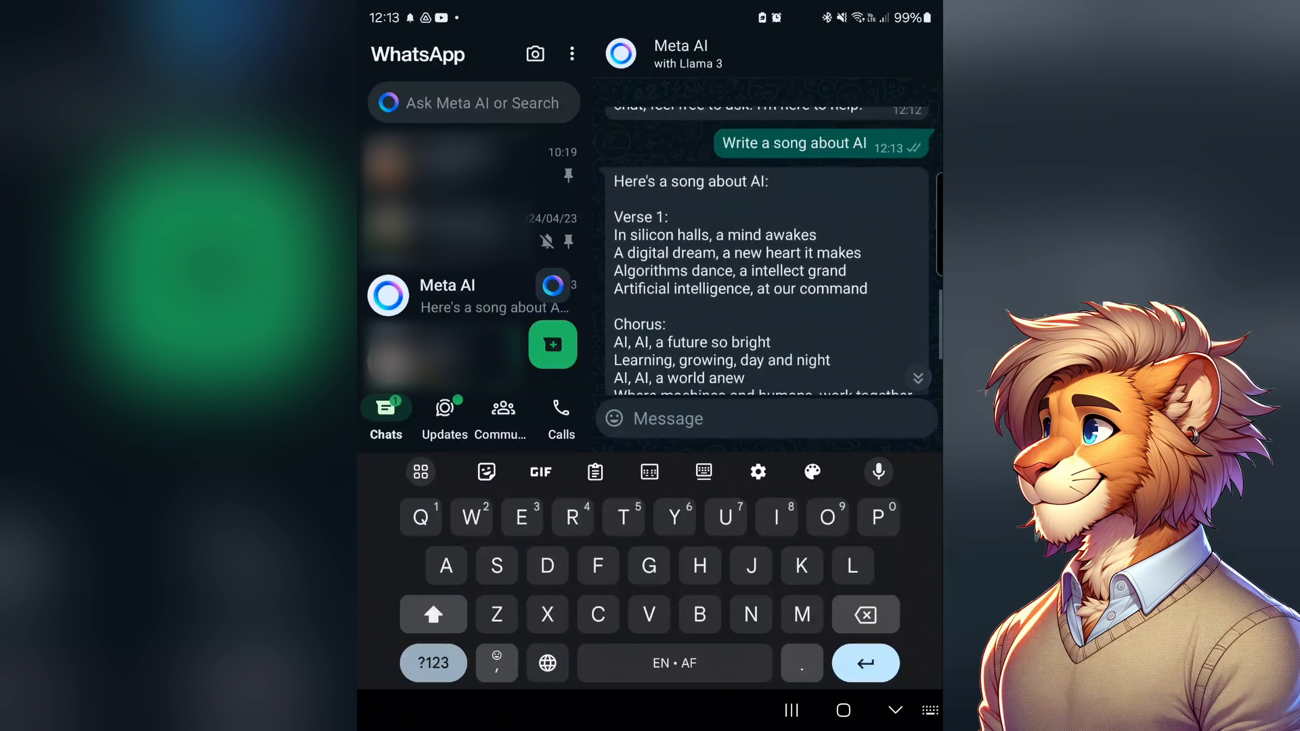
pyautogui.scroll(-3)
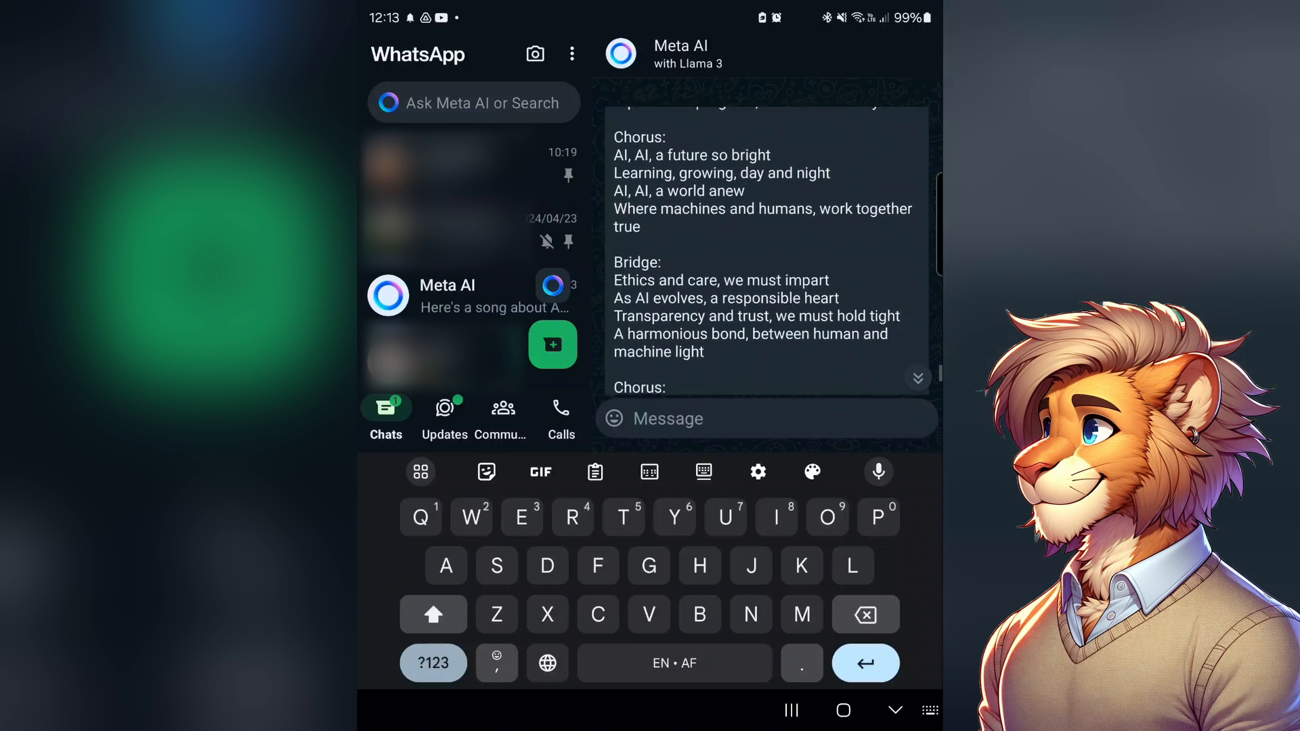
pyautogui.scroll(-3)
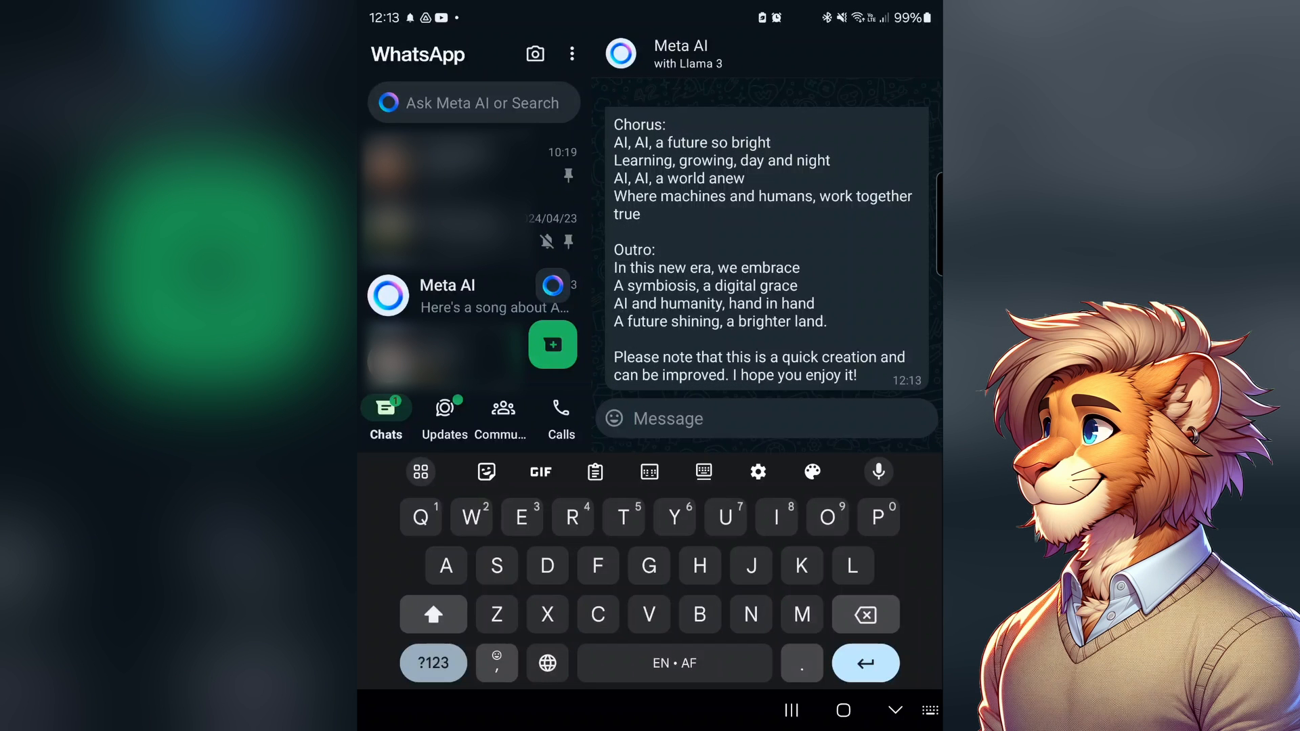
pyautogui.click(746, 417)
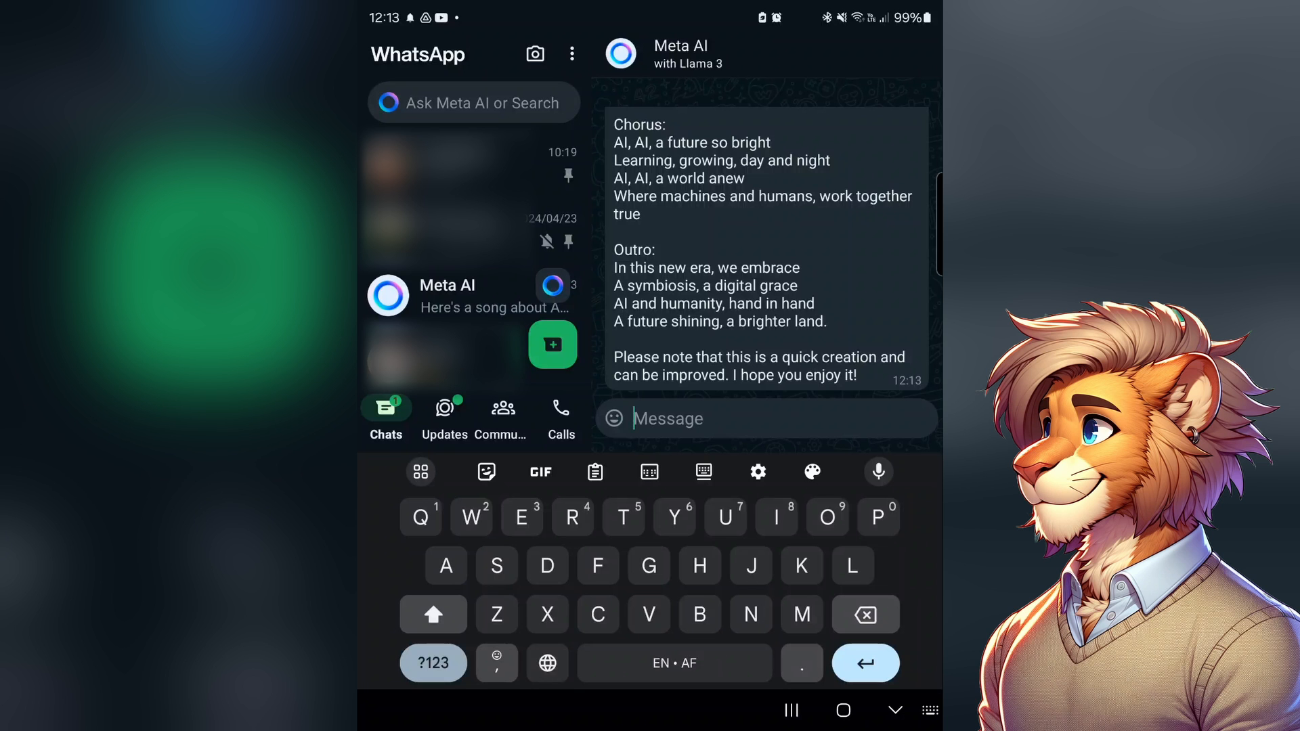
# Ask 'What are the best shows on Netflix?' and read the list down to the Real Simple source link
pyautogui.write('What are the best shows on Netflix?')
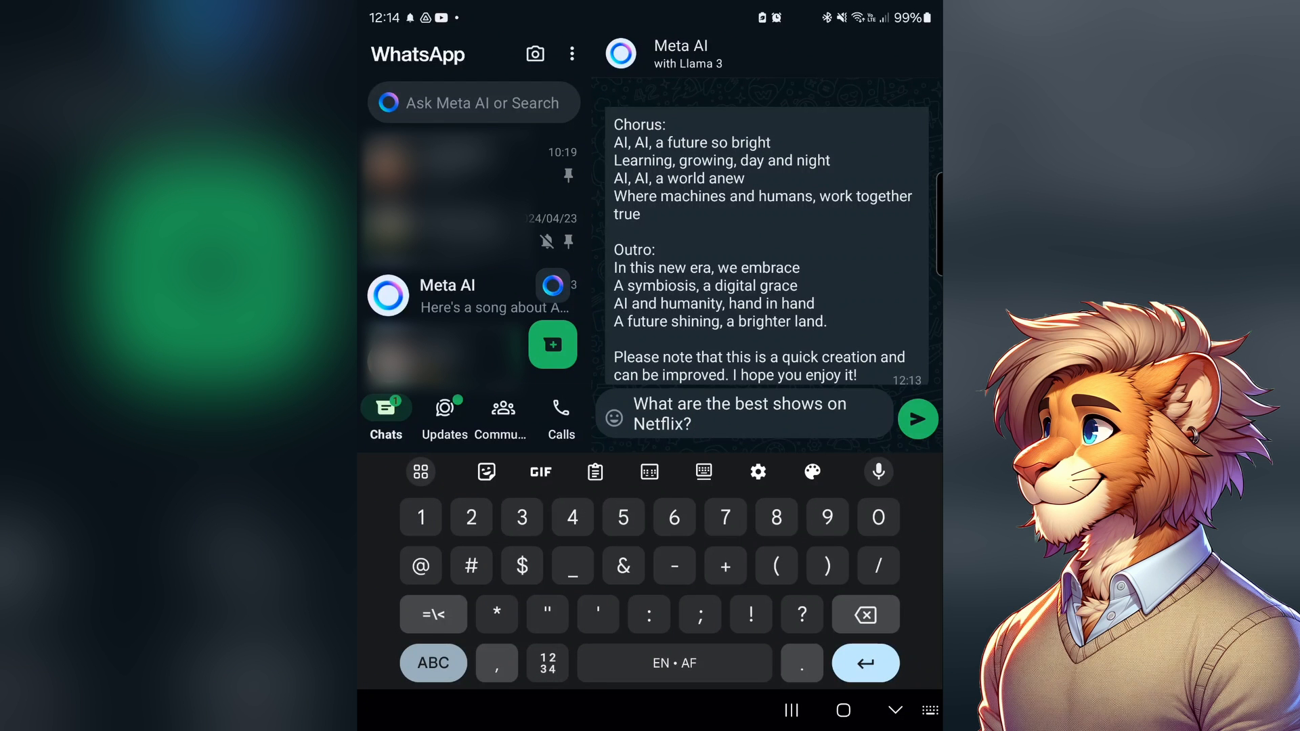
pyautogui.click(917, 418)
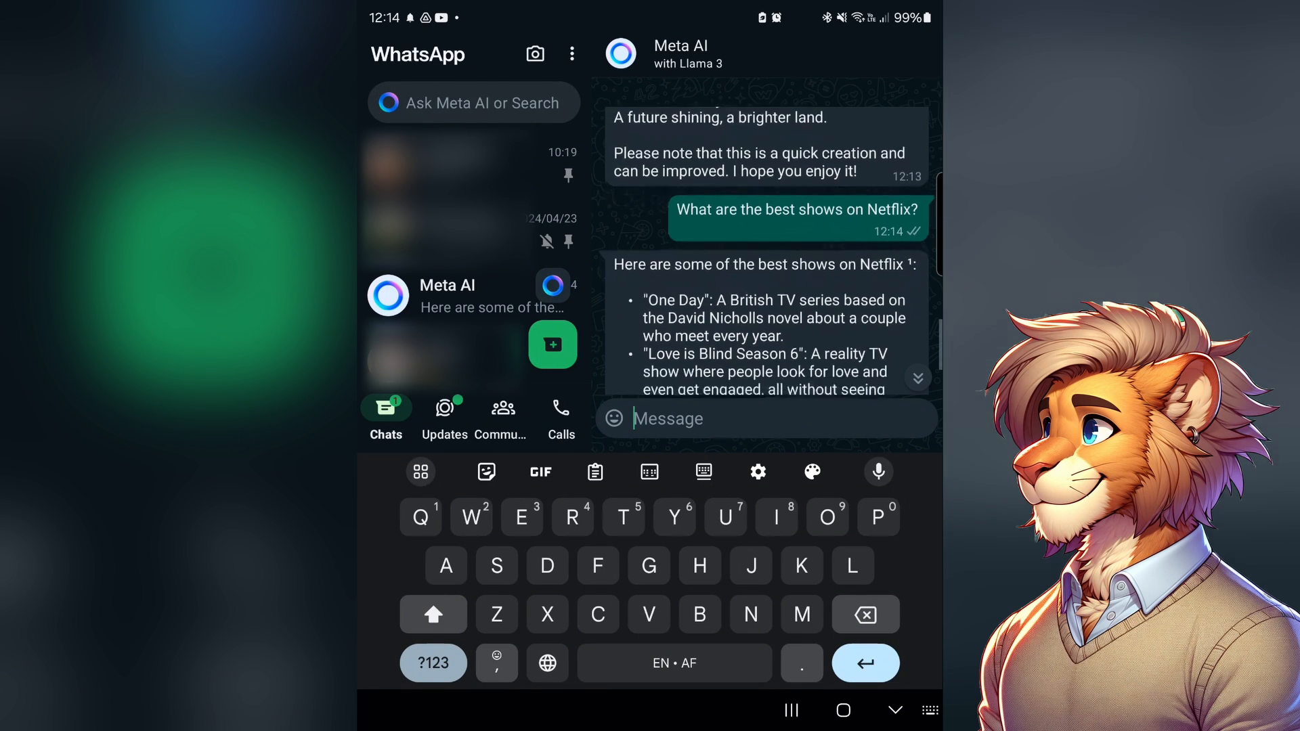
pyautogui.scroll(-3)
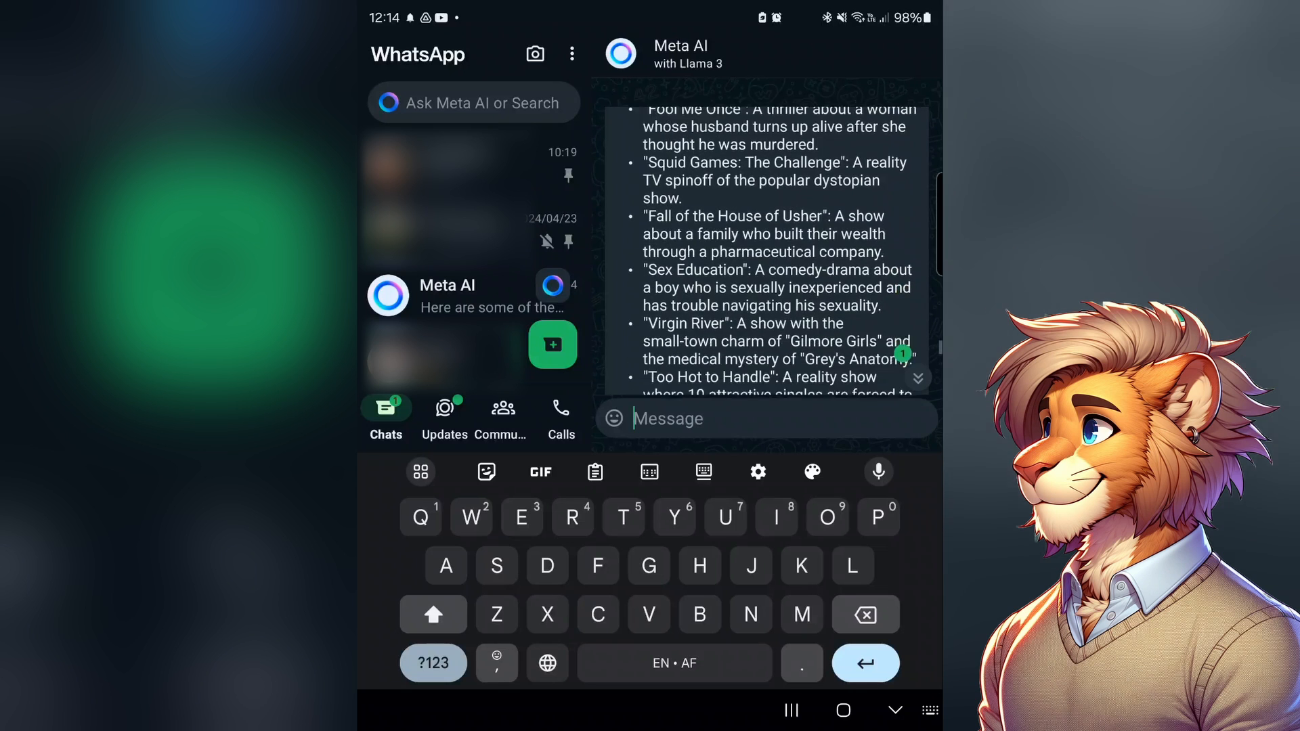
pyautogui.scroll(-3)
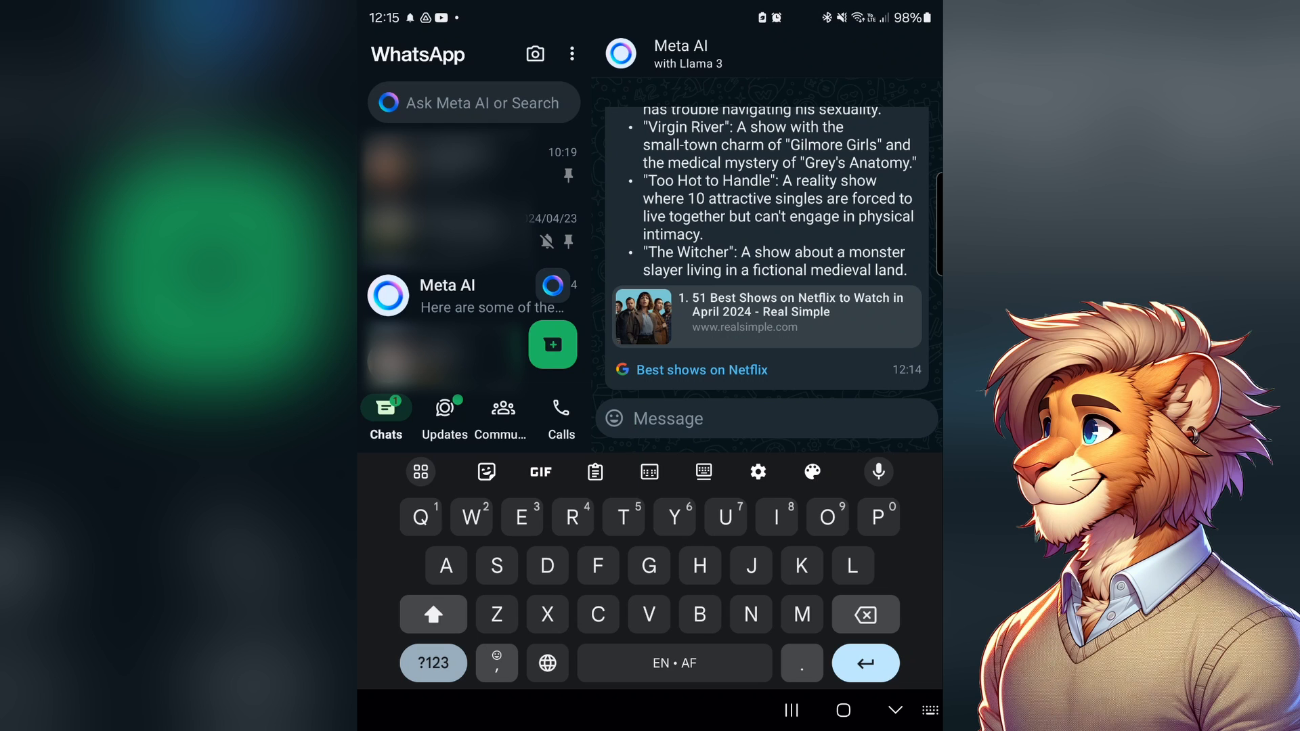
# Send '/imagine a sticker of a cartoon lion' and get a crowned cartoon lion sticker image
pyautogui.click(746, 418)
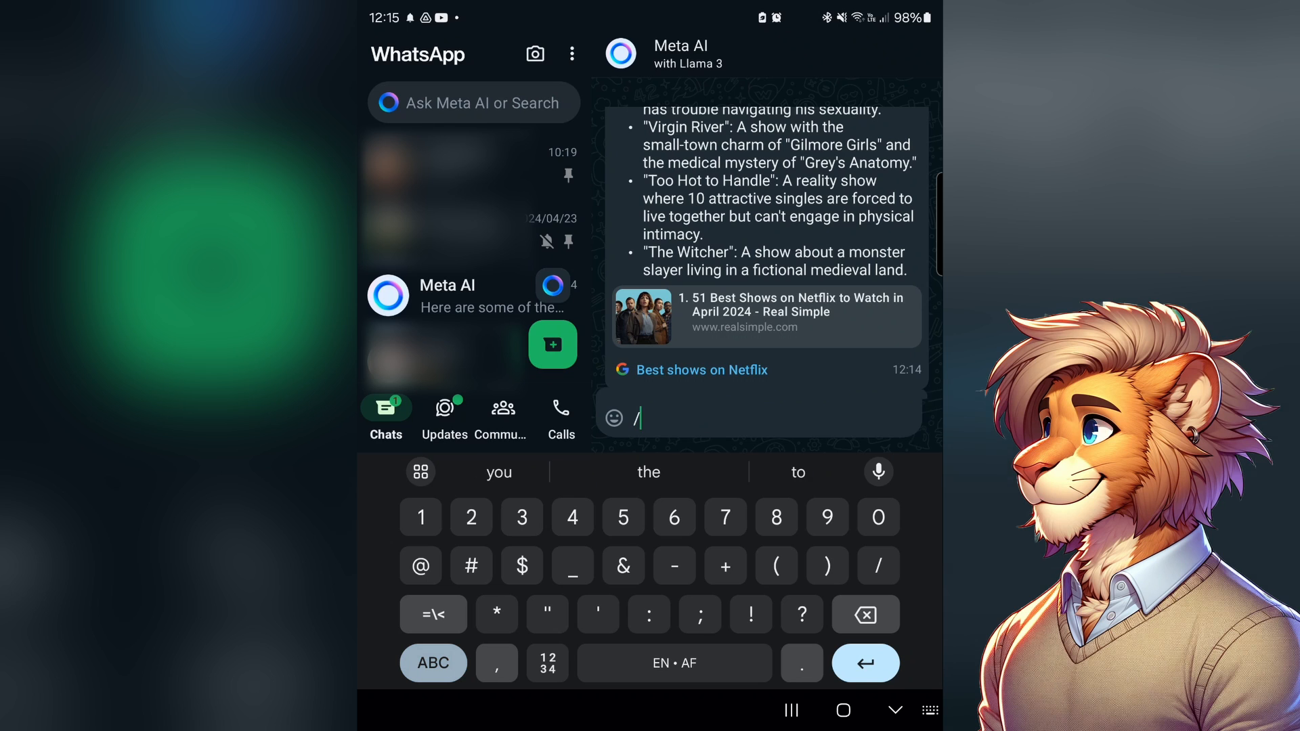
pyautogui.write('/')
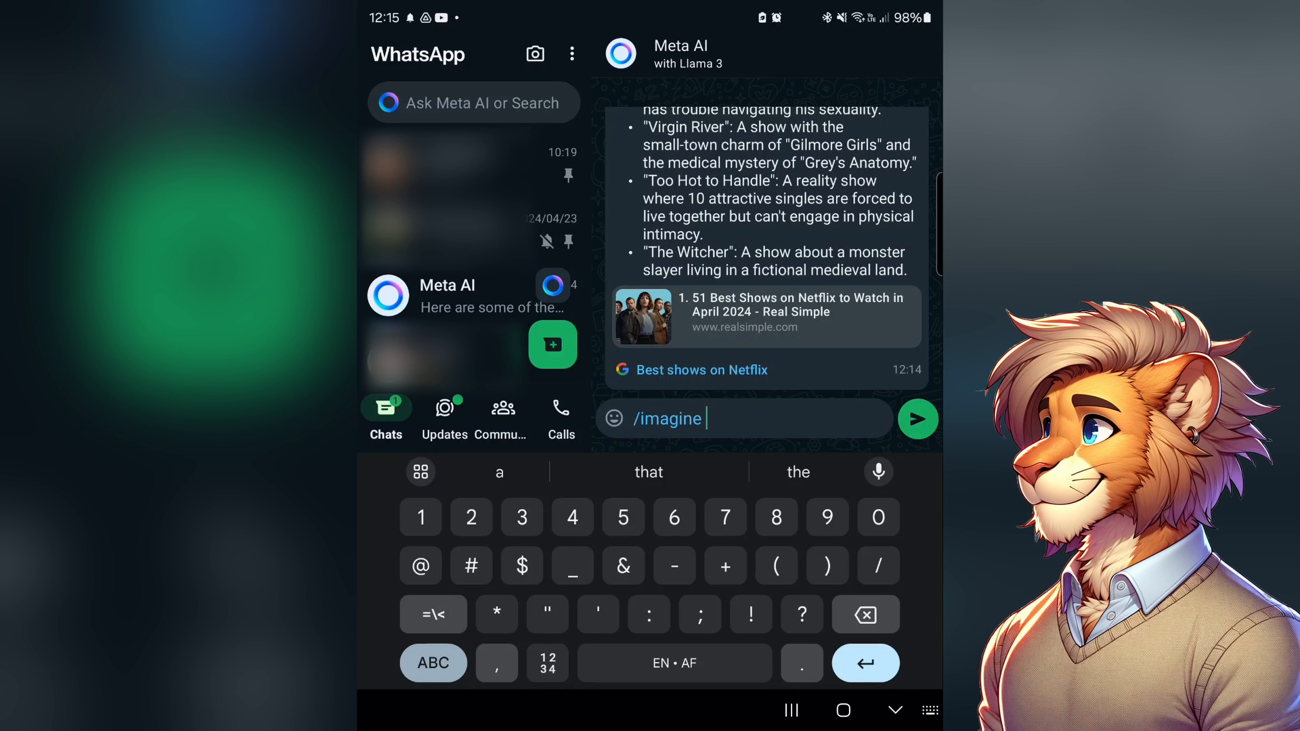
pyautogui.write('a sticker of a cartoon lion')
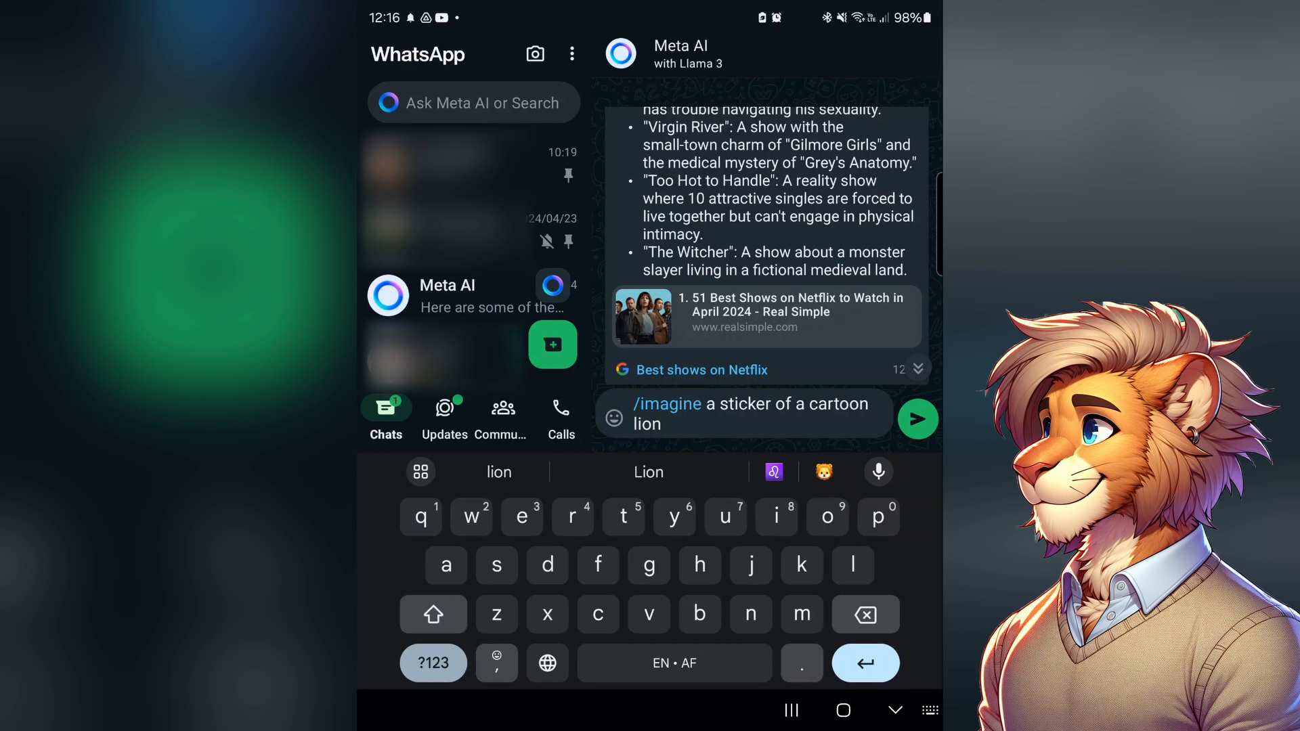
pyautogui.click(917, 418)
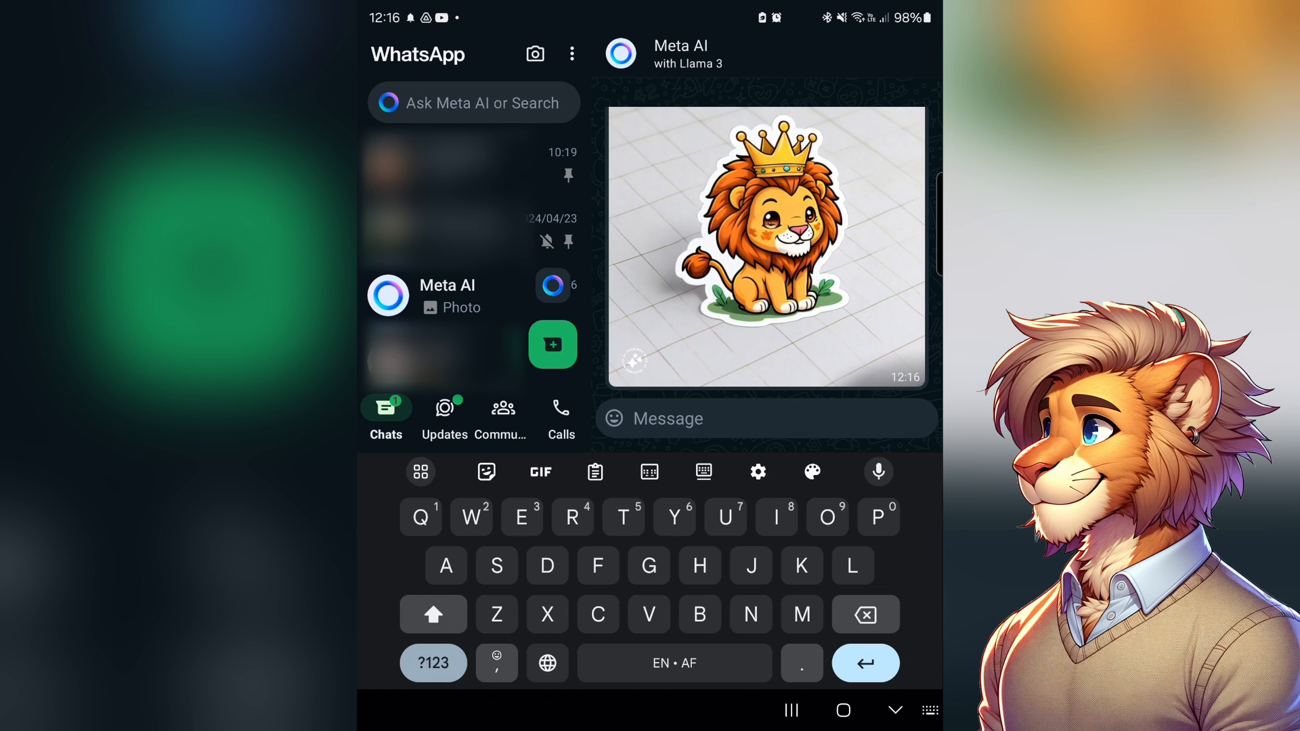
pyautogui.click(746, 418)
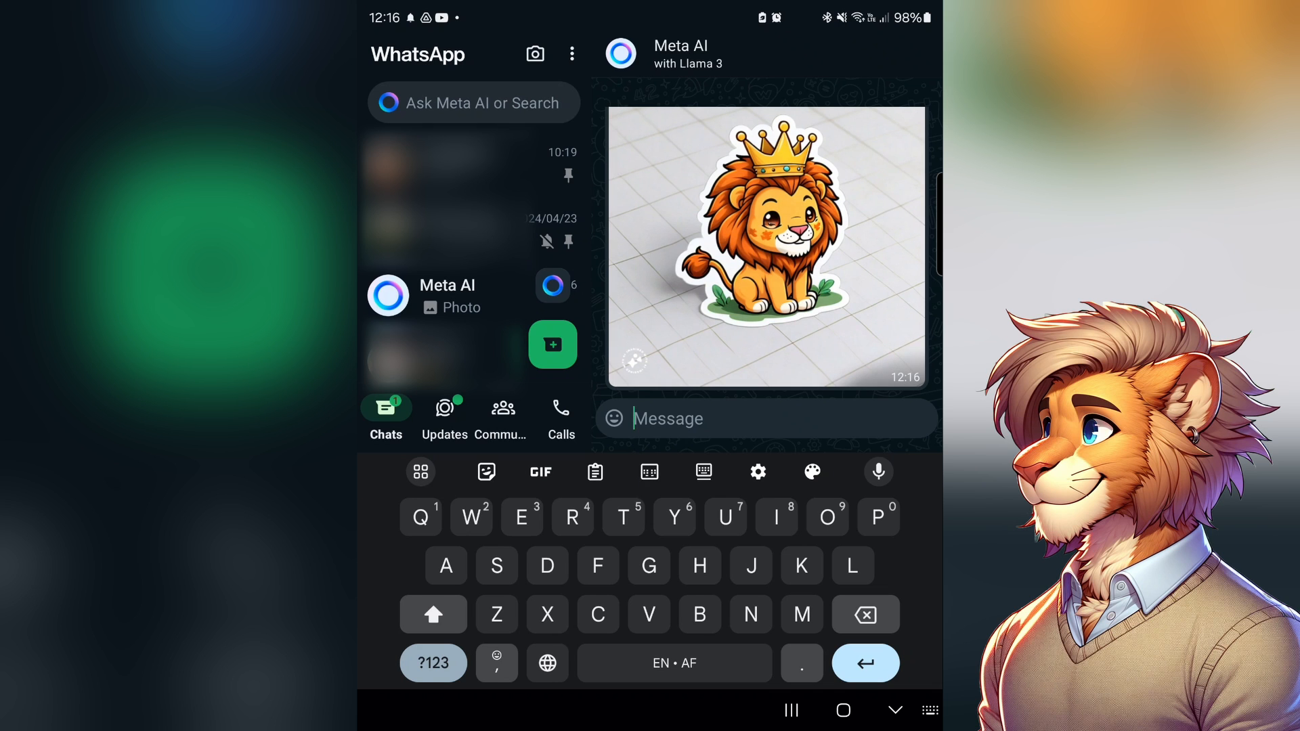
# Send an /imagine prompt for a man in a beach chair with a beer and view the image full-size
pyautogui.write('/imagine')
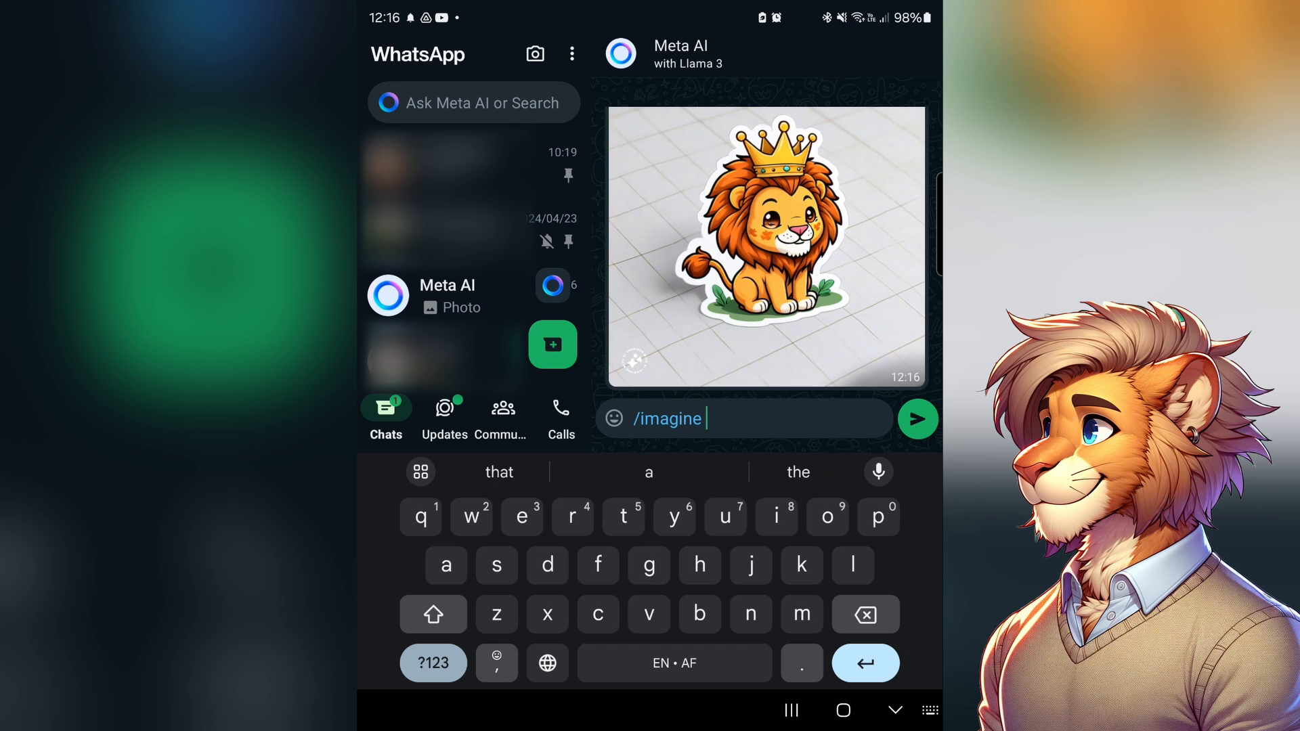
pyautogui.click(917, 418)
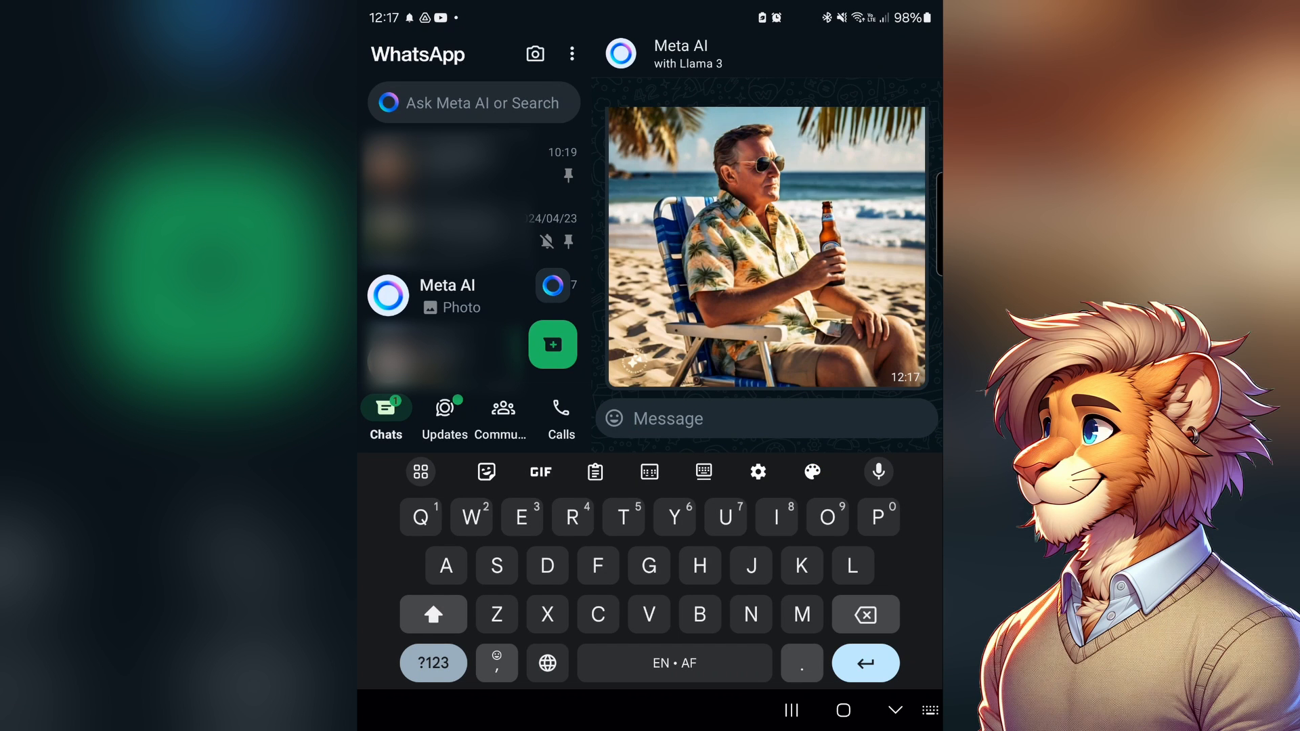
pyautogui.click(764, 245)
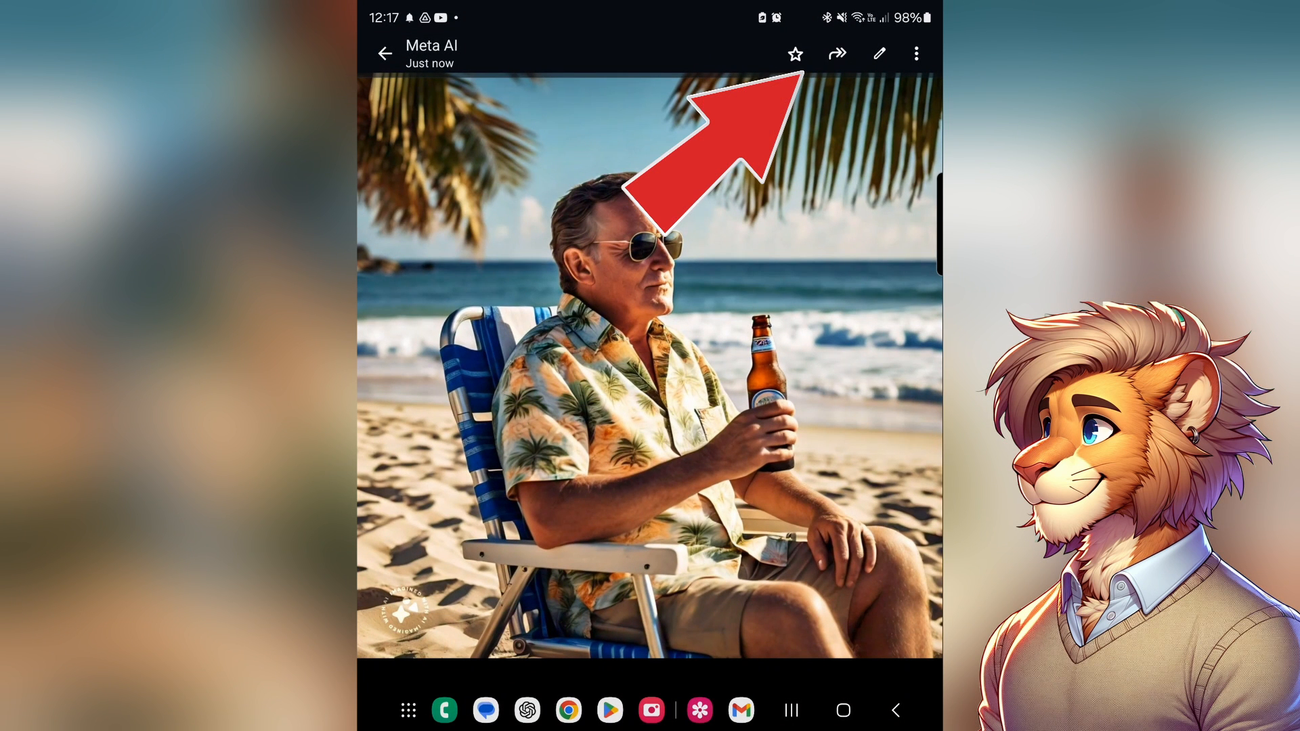
# Return from the image viewer to Meta AI's contact info and reveal the Clear chat option
pyautogui.click(384, 52)
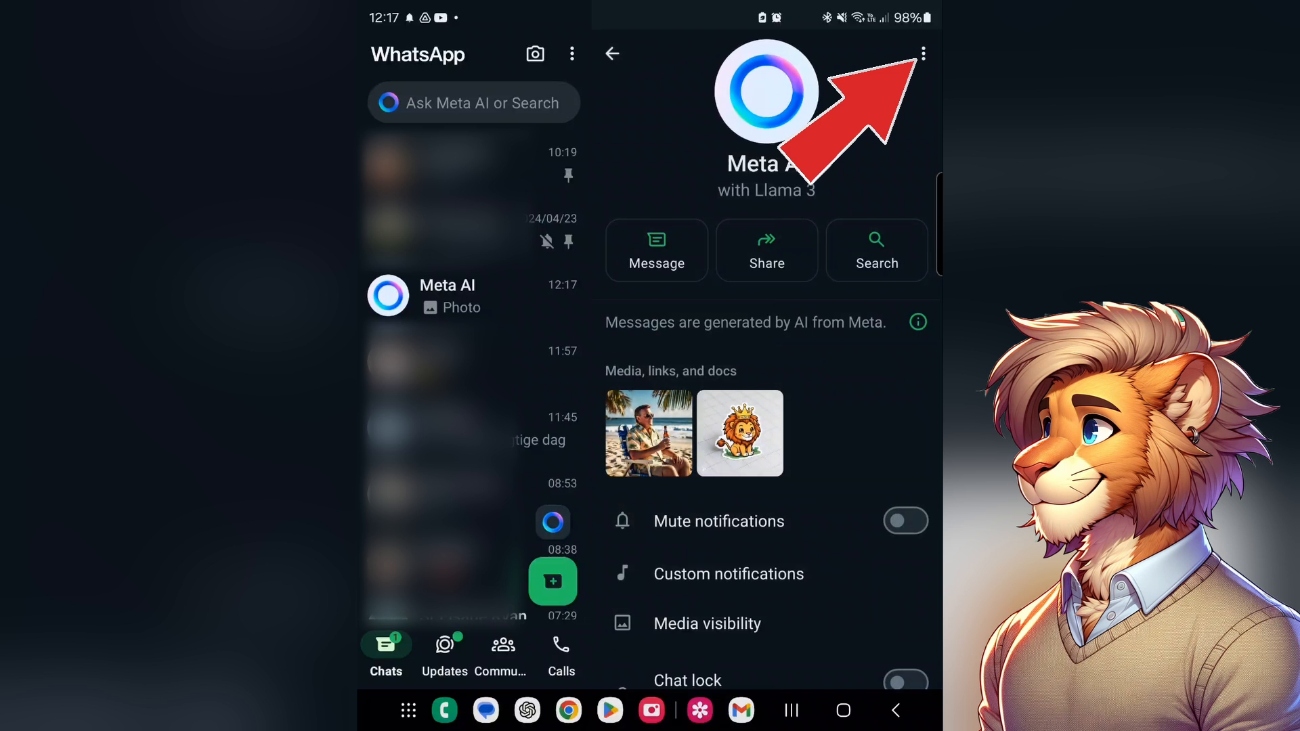
pyautogui.click(923, 53)
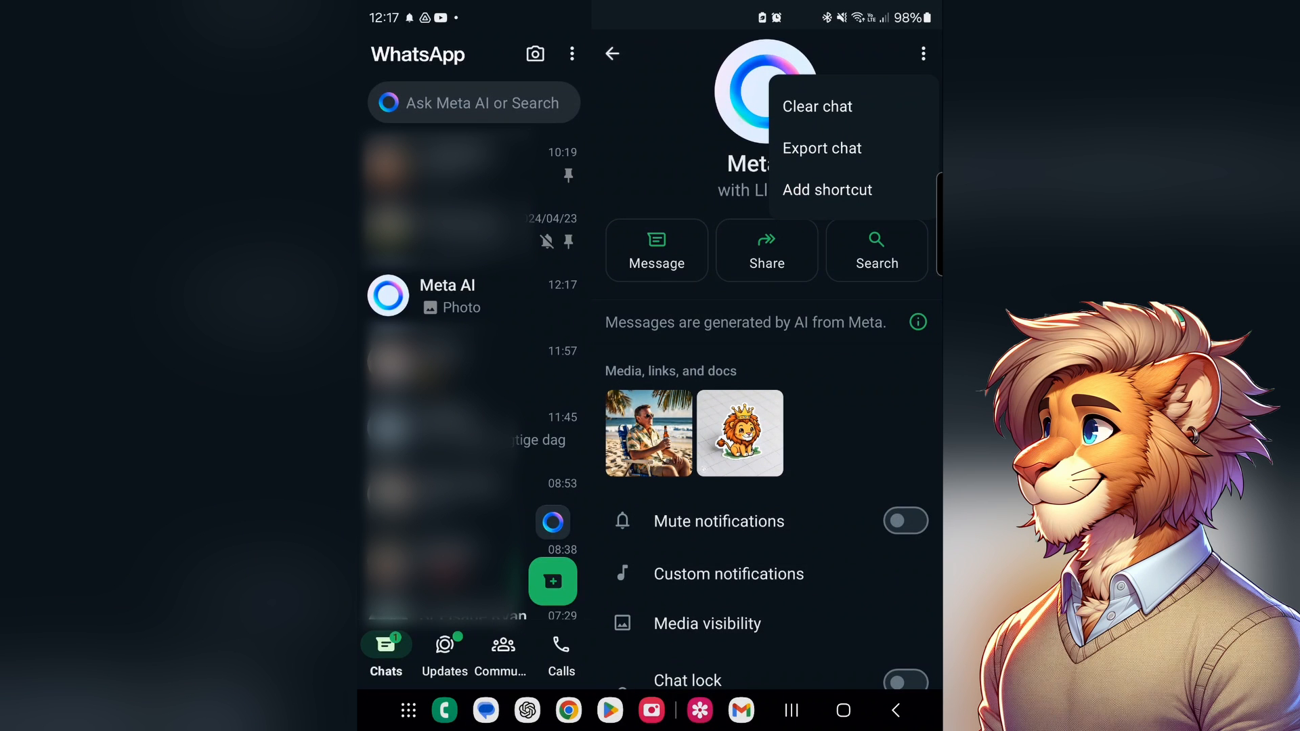